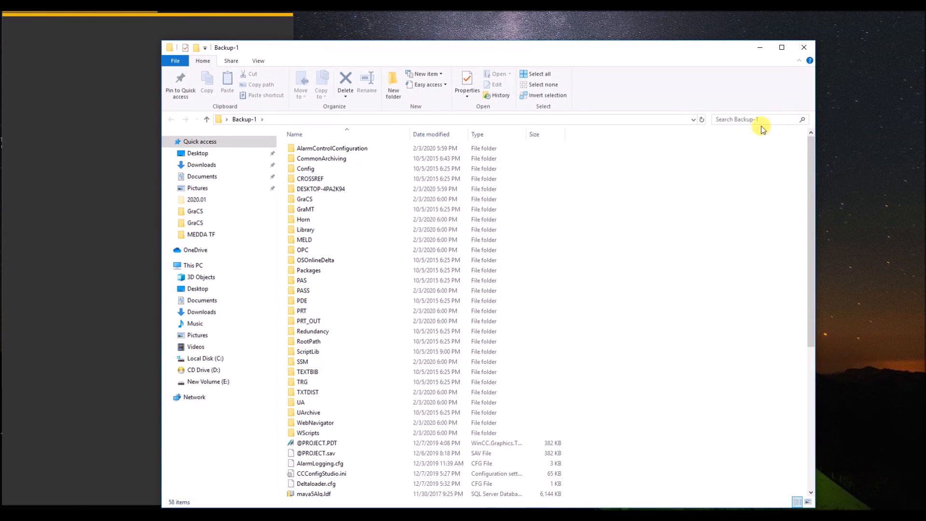
{"action": "mouse_move", "coordinate": [408, 248]}
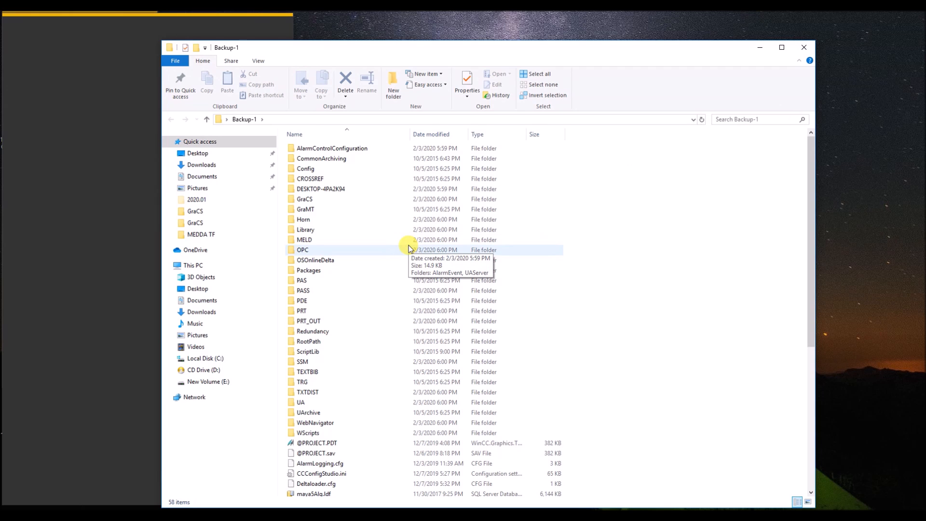
{"action": "mouse_move", "coordinate": [335, 199]}
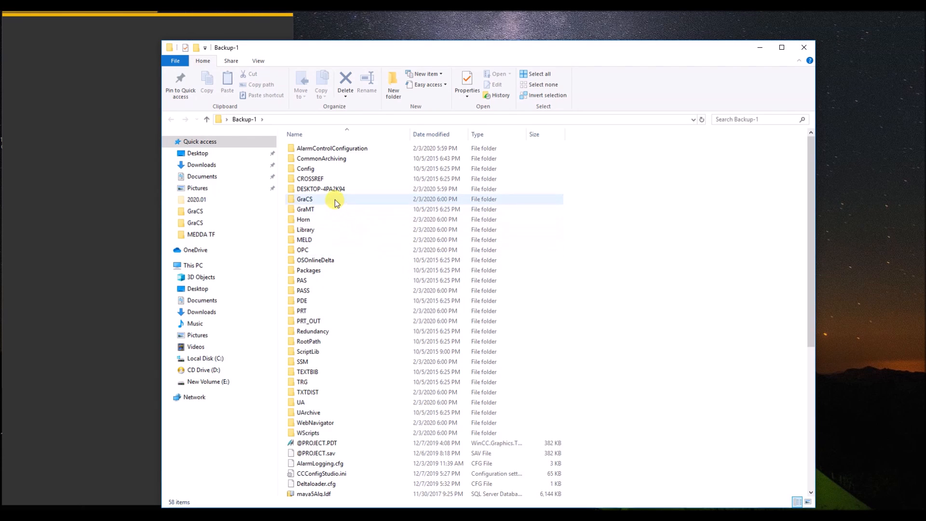
Open the GraCS folder within the Backup-1 backup.
{"action": "double_click", "coordinate": [304, 199]}
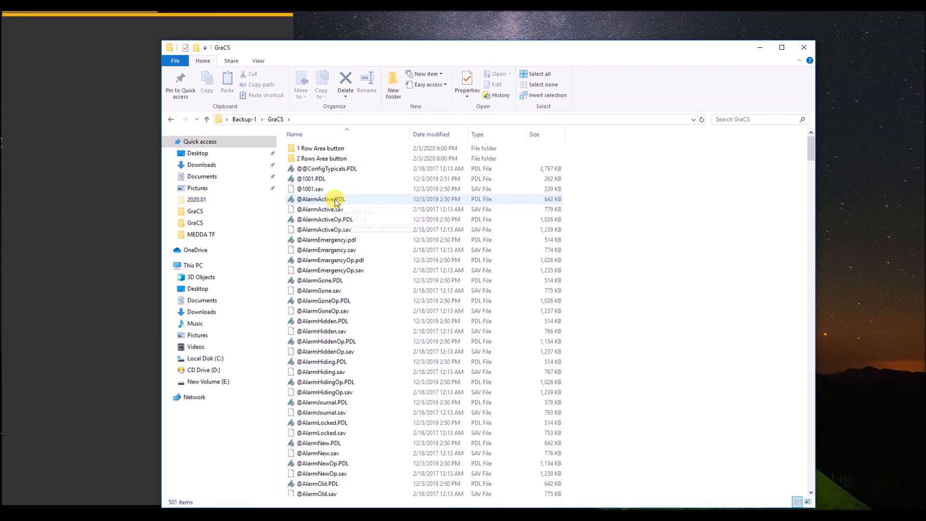
{"action": "mouse_move", "coordinate": [335, 202]}
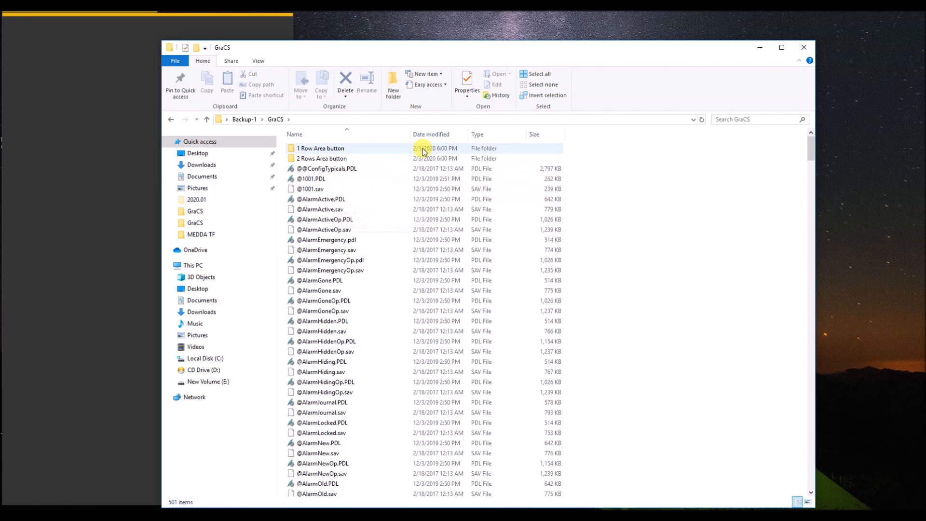
Sort GraCS files by date modified, newest first, and open SCR_ALL_AGI.Pdl in Notepad.
{"action": "left_click", "coordinate": [431, 134]}
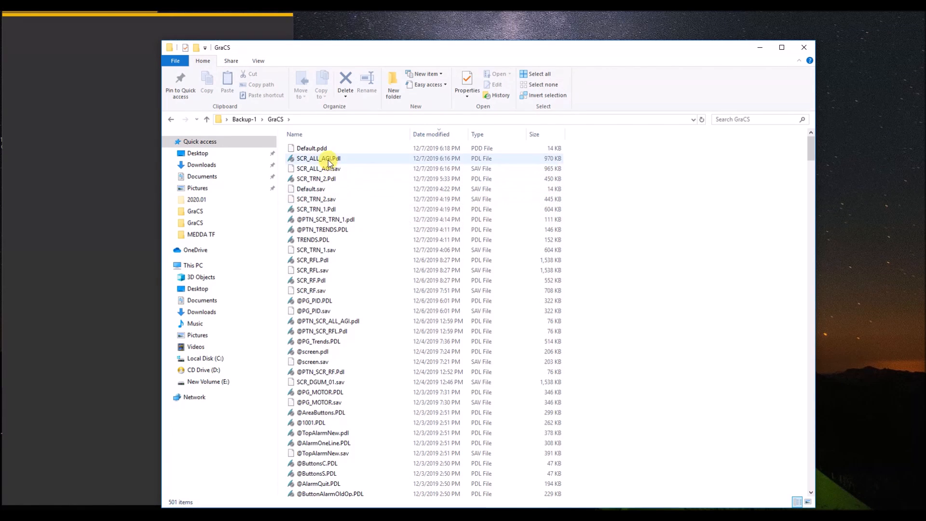
{"action": "left_click", "coordinate": [317, 158]}
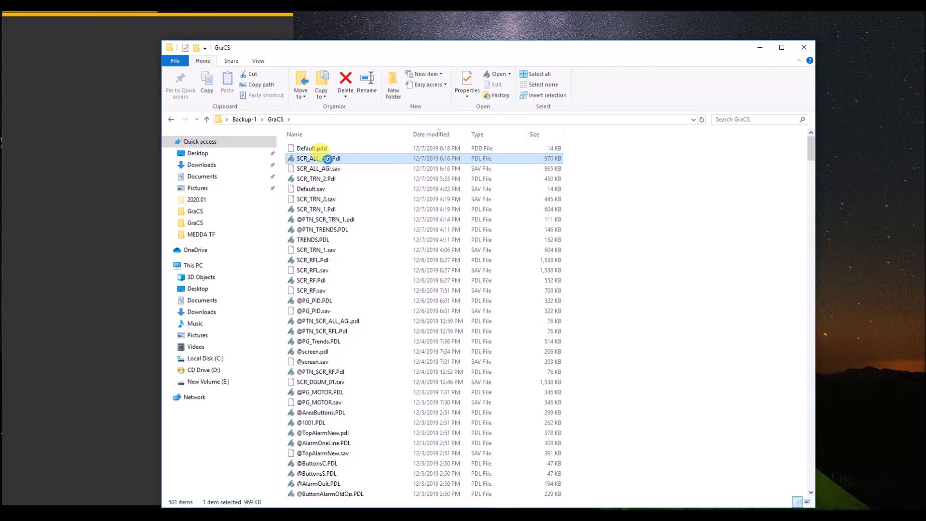
{"action": "right_click", "coordinate": [326, 158]}
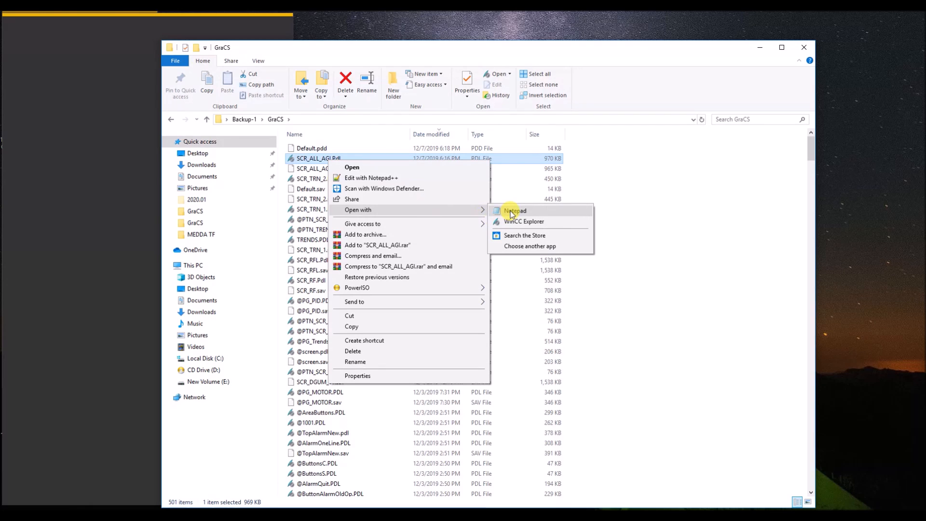
{"action": "left_click", "coordinate": [515, 211]}
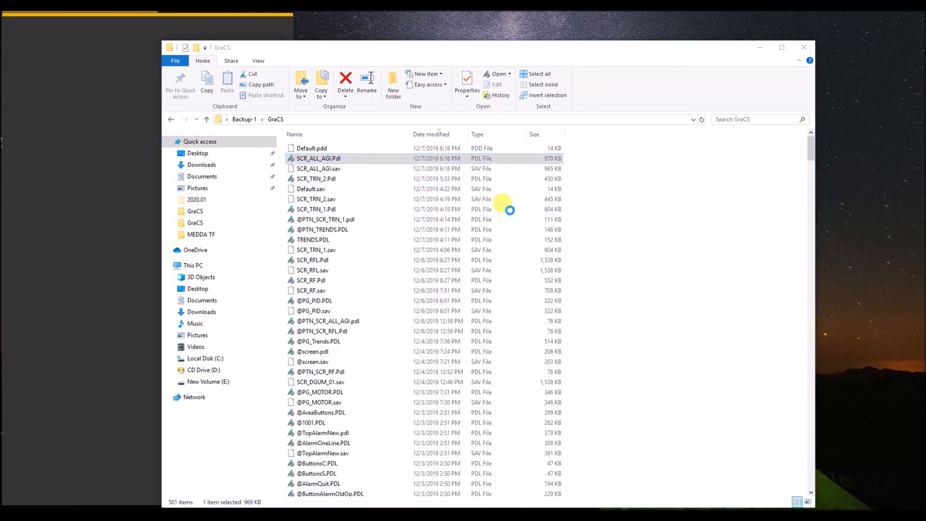
Search SCR_ALL_AGI.Pdl for 've' matches and copy the last saved-with version, V7.4 SP1 Upd4.
{"action": "double_click", "coordinate": [319, 158]}
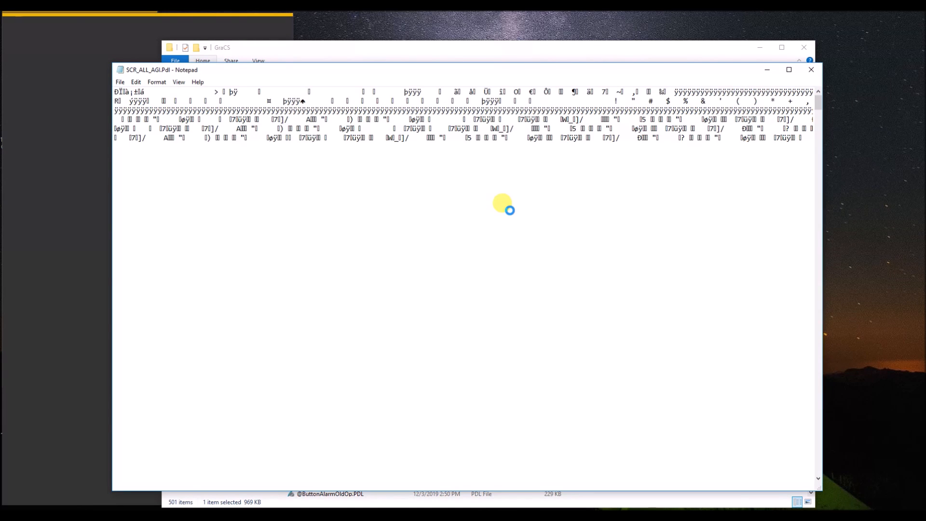
{"action": "key", "text": "Ctrl+f"}
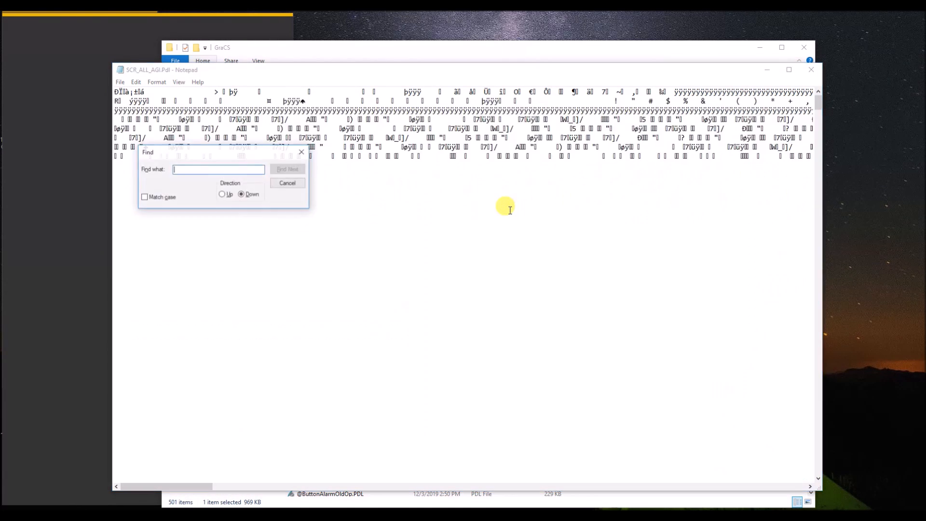
{"action": "type", "text": "v"}
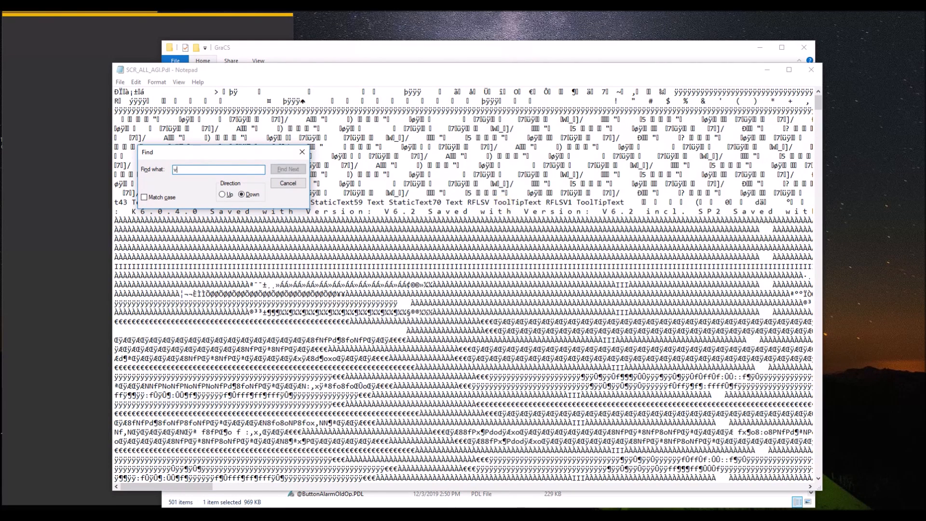
{"action": "type", "text": "e r s"}
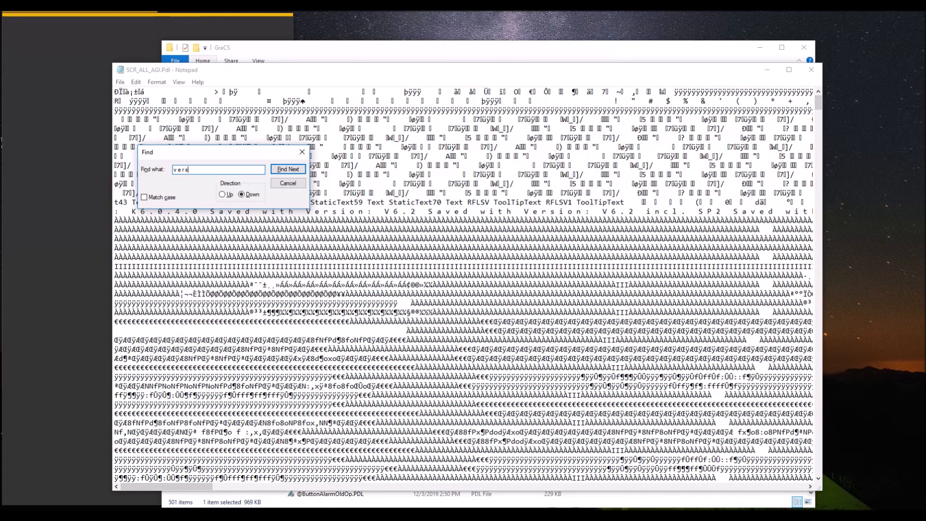
{"action": "left_click", "coordinate": [288, 169]}
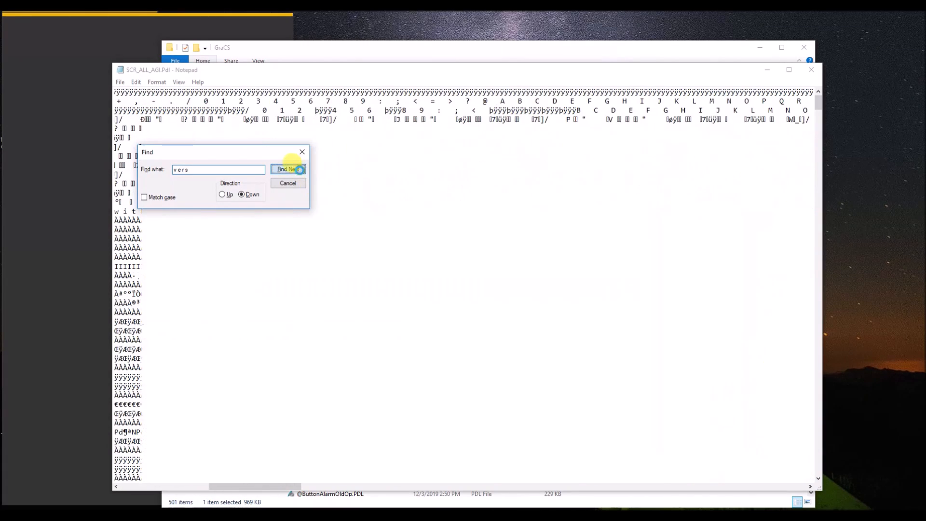
{"action": "left_click", "coordinate": [288, 169]}
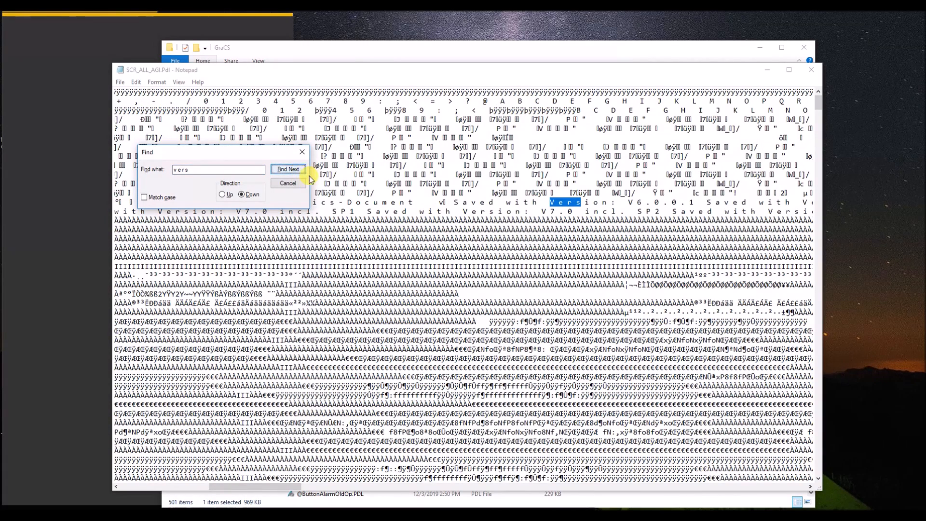
{"action": "left_click", "coordinate": [288, 169]}
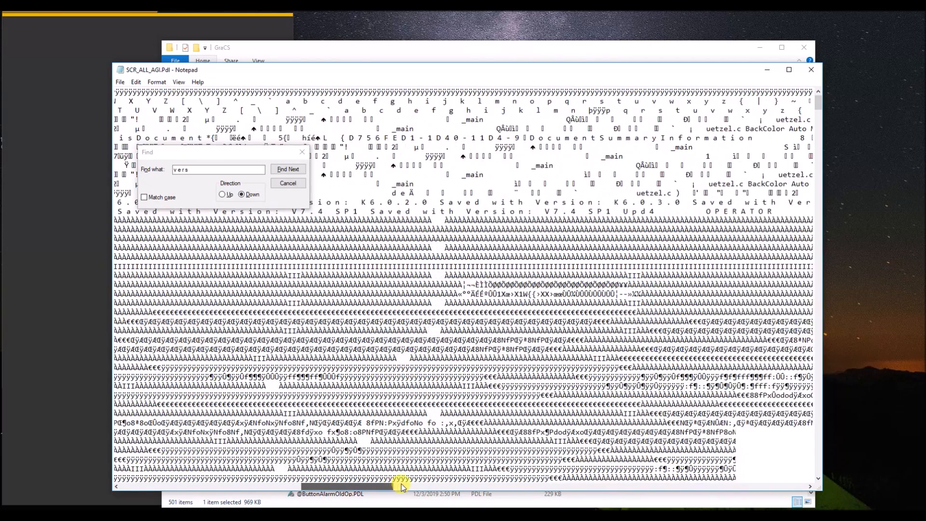
{"action": "right_click", "coordinate": [543, 210]}
{"action": "type", "text": "back"}
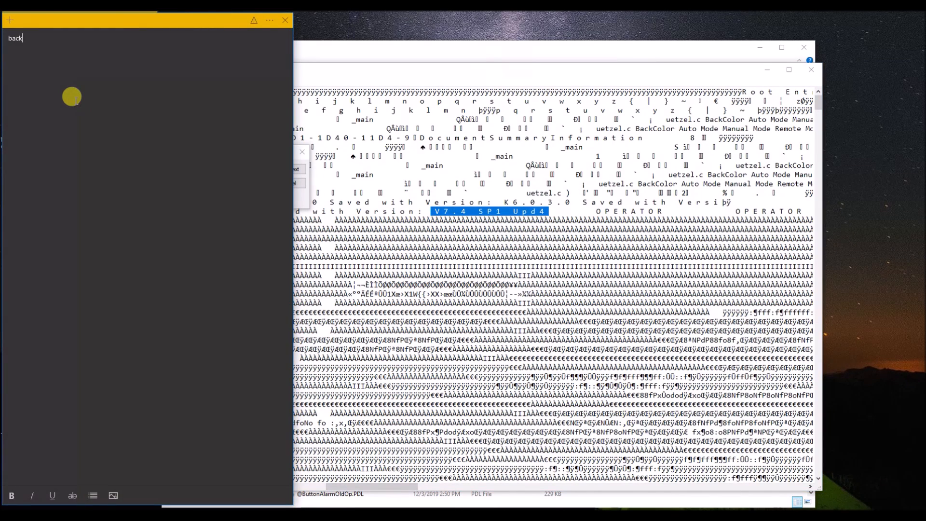
Write 'backup -1' with 'V7.4 SP1 Upd4' beneath it in the sticky note.
{"action": "type", "text": "up"}
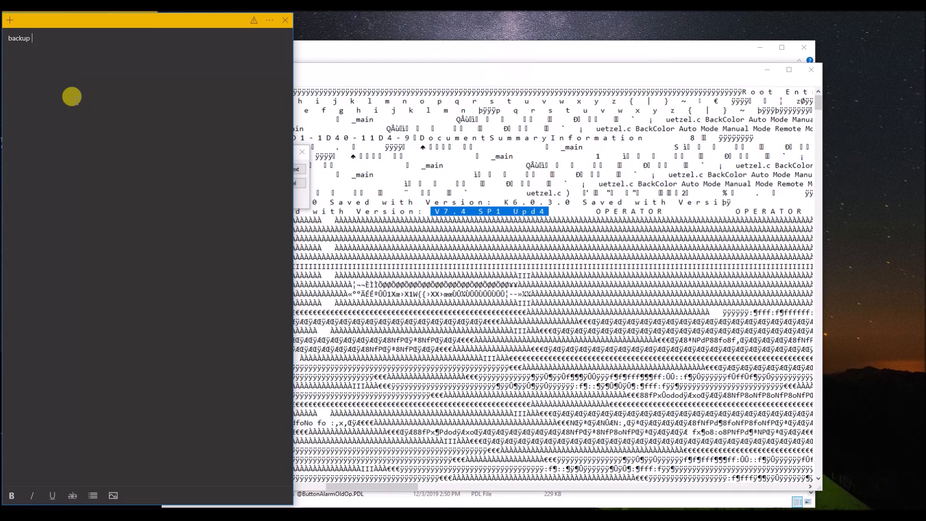
{"action": "type", "text": "-1"}
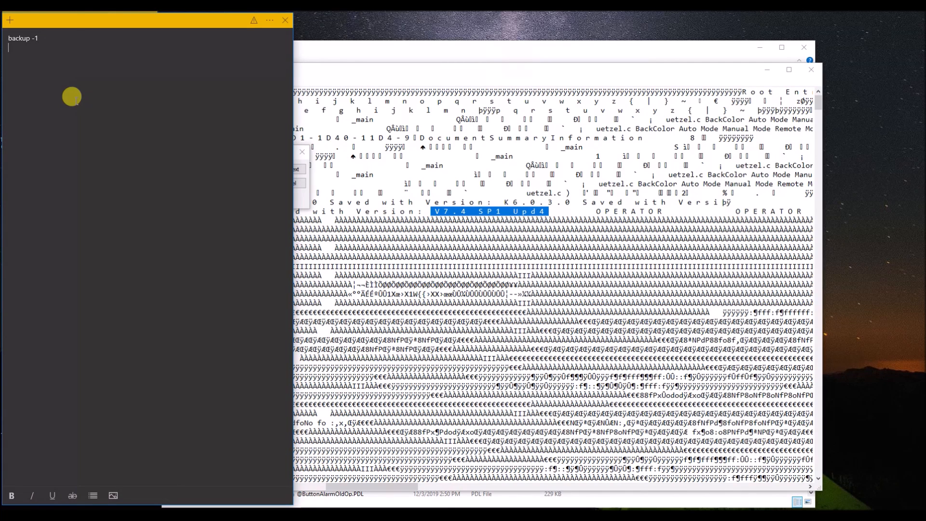
{"action": "type", "text": "V7.4 SP1 Upd4"}
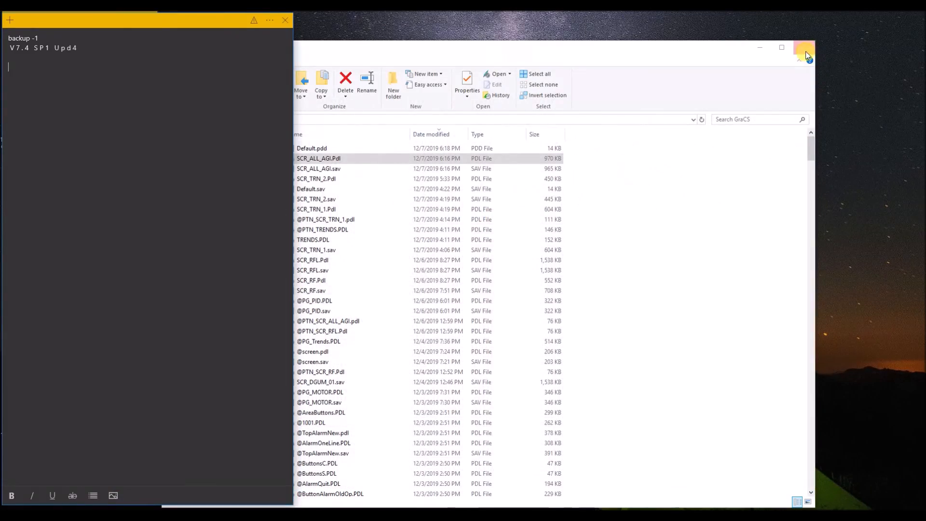
Open Backup-2's GraCS folder, sort newest first, and bring up SCR_TANKFARM.pdl's options.
{"action": "left_click", "coordinate": [799, 47]}
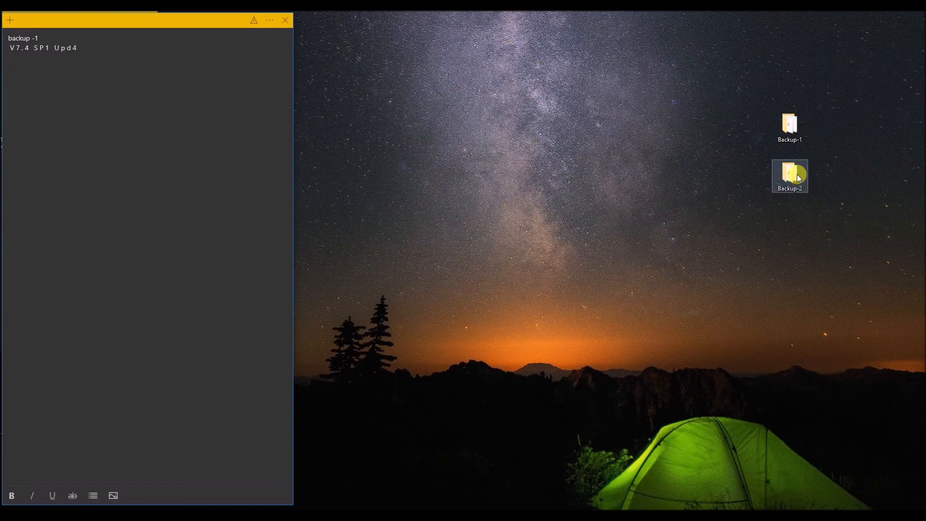
{"action": "double_click", "coordinate": [790, 176]}
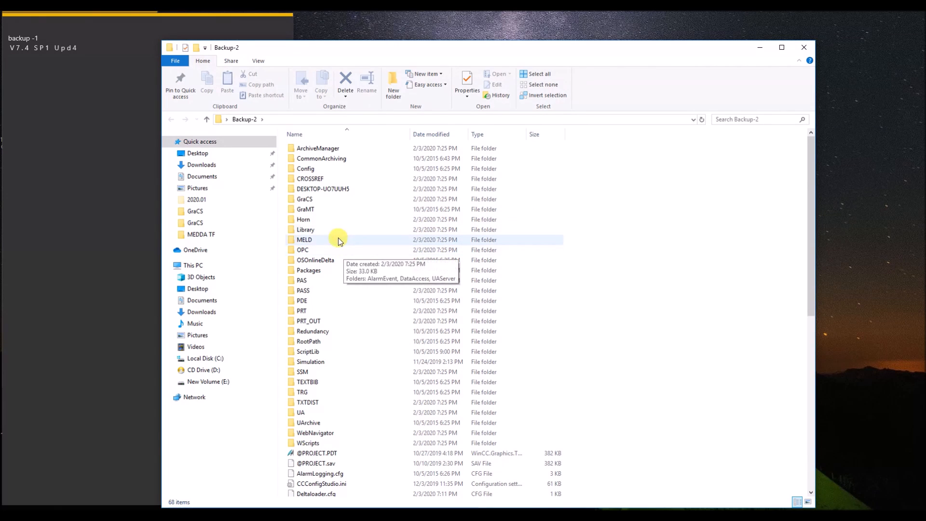
{"action": "double_click", "coordinate": [303, 199]}
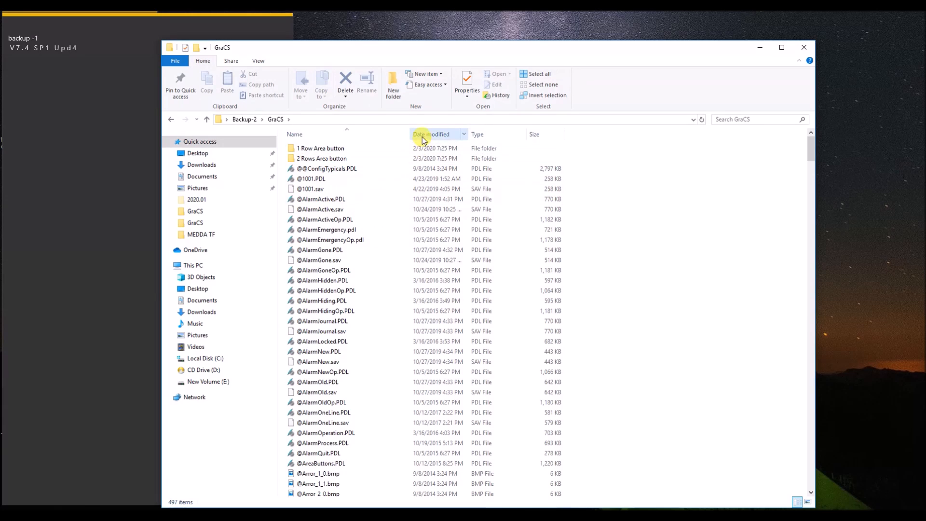
{"action": "left_click", "coordinate": [432, 134]}
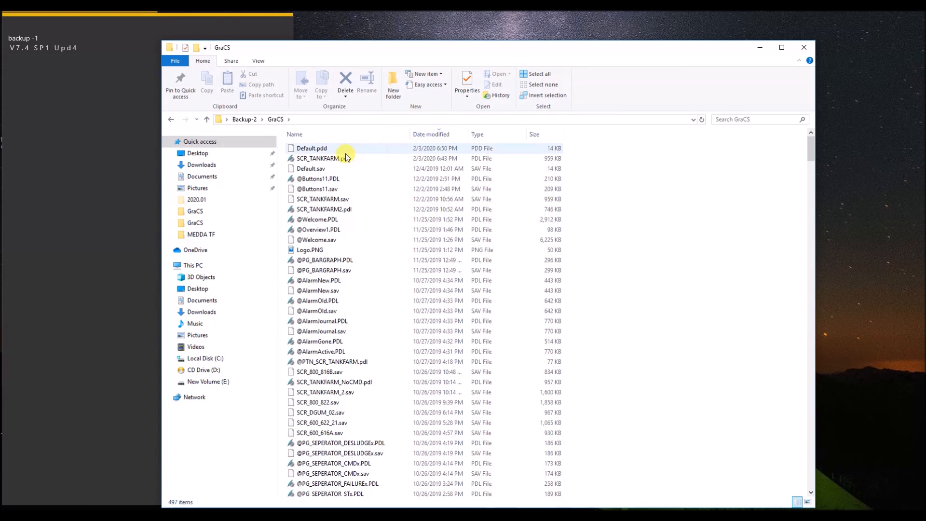
{"action": "right_click", "coordinate": [322, 158]}
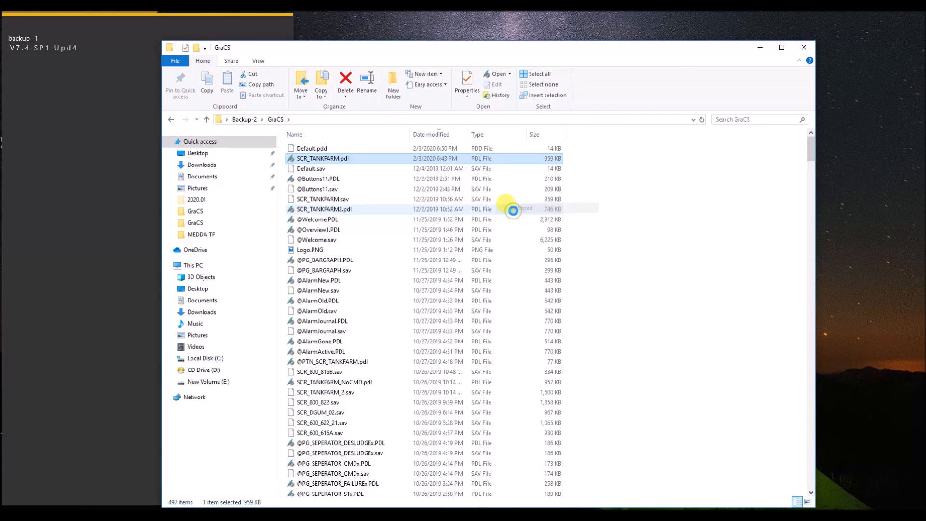
Search SCR_TANKFARM.pdl for 'ver' and mark the last saved-with version, V7.5.
{"action": "double_click", "coordinate": [323, 158]}
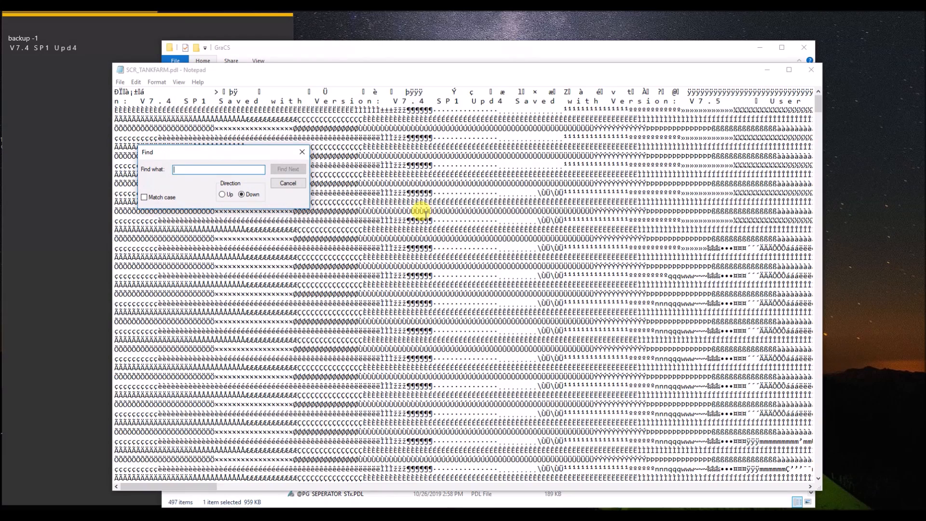
{"action": "type", "text": "ver"}
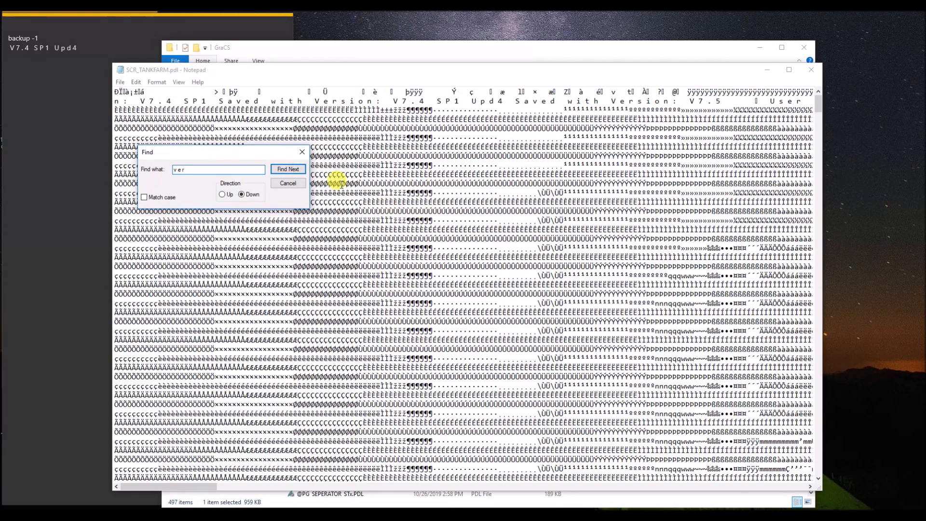
{"action": "left_click", "coordinate": [288, 169]}
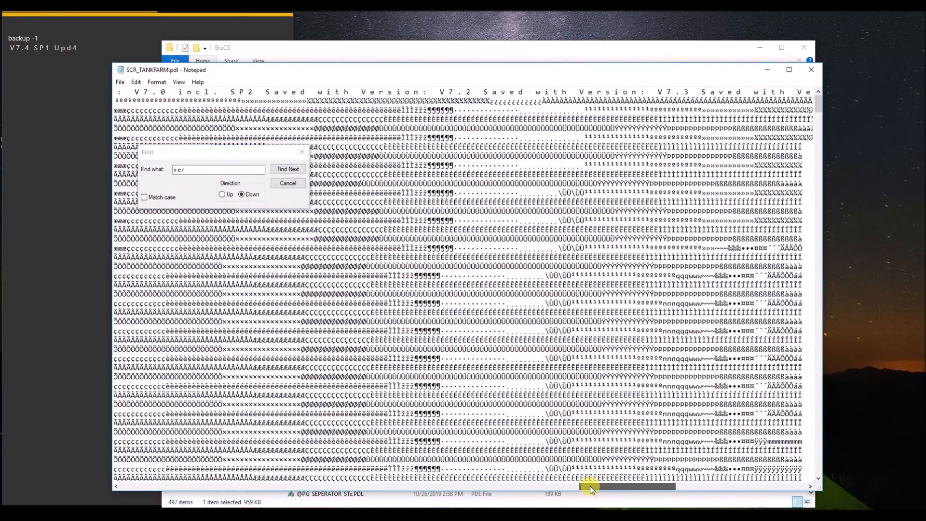
{"action": "left_click_drag", "start_coordinate": [590, 486], "coordinate": [646, 485]}
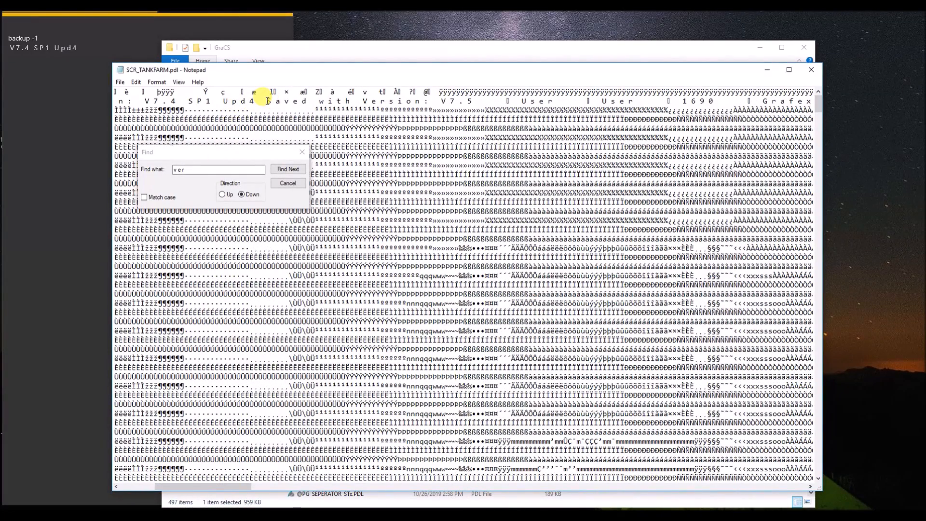
{"action": "left_click", "coordinate": [288, 169]}
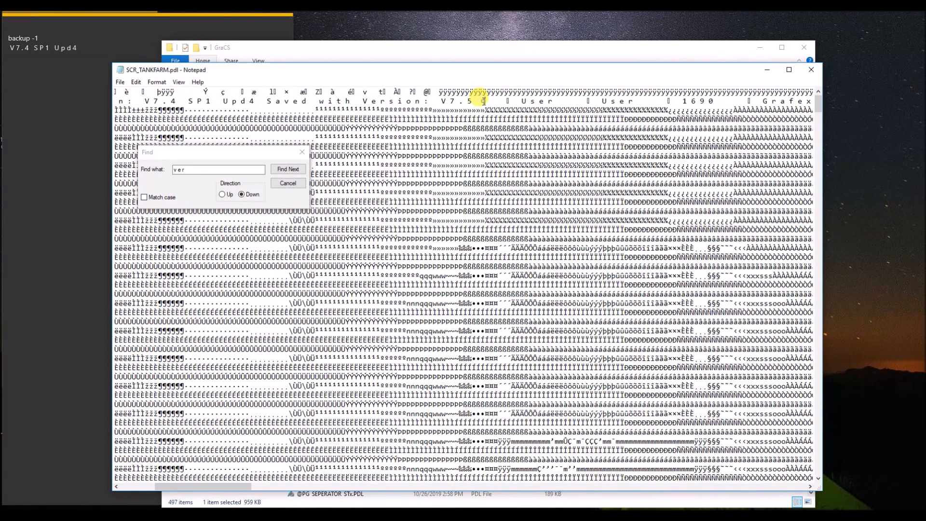
{"action": "left_click", "coordinate": [288, 169]}
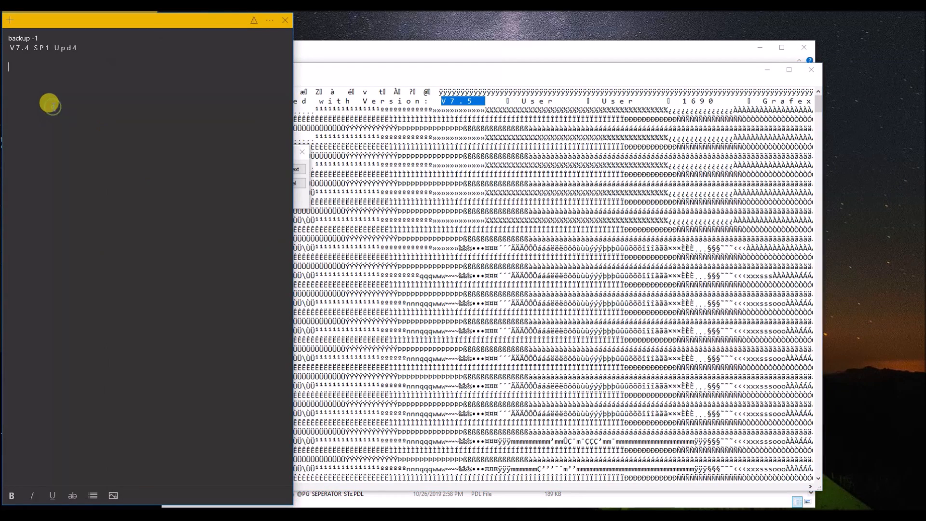
Add 'backup-2' with V7.5 to the sticky note, then close Notepad and File Explorer.
{"action": "type", "text": "backup-2"}
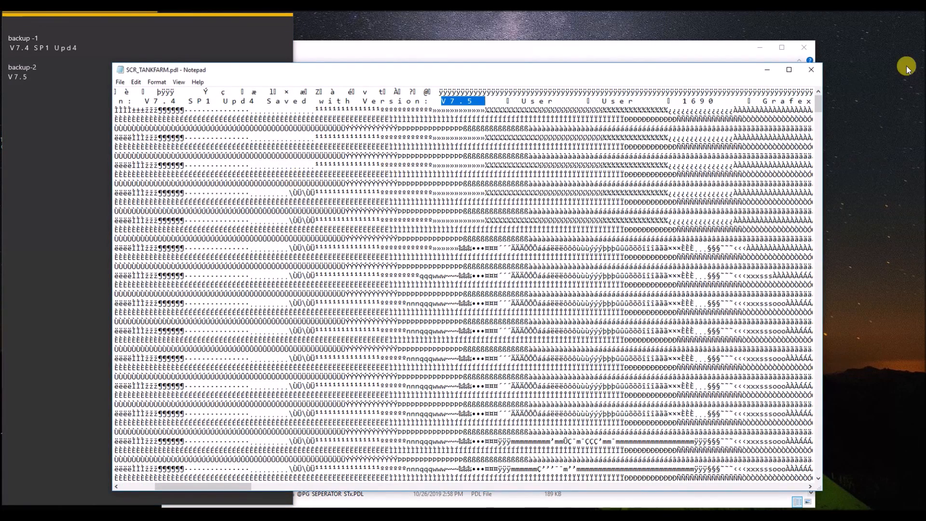
{"action": "left_click", "coordinate": [810, 70]}
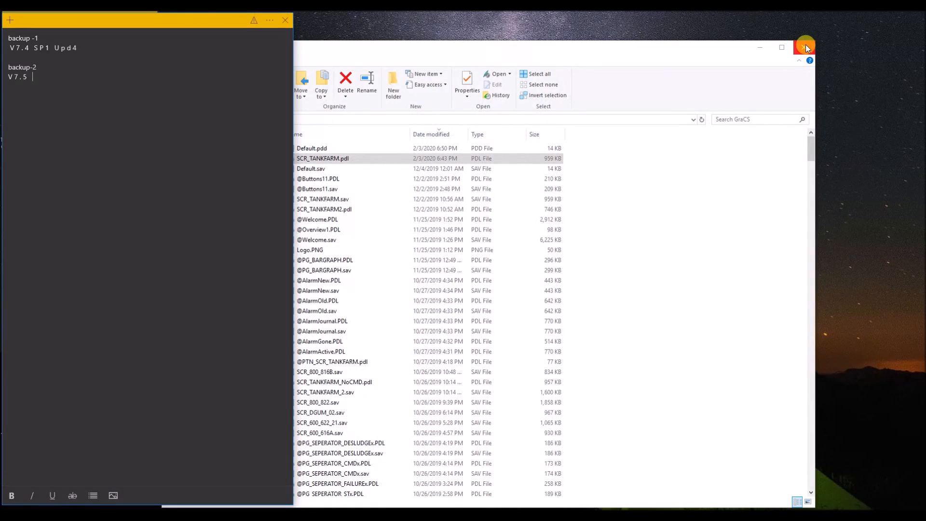
{"action": "left_click", "coordinate": [803, 48]}
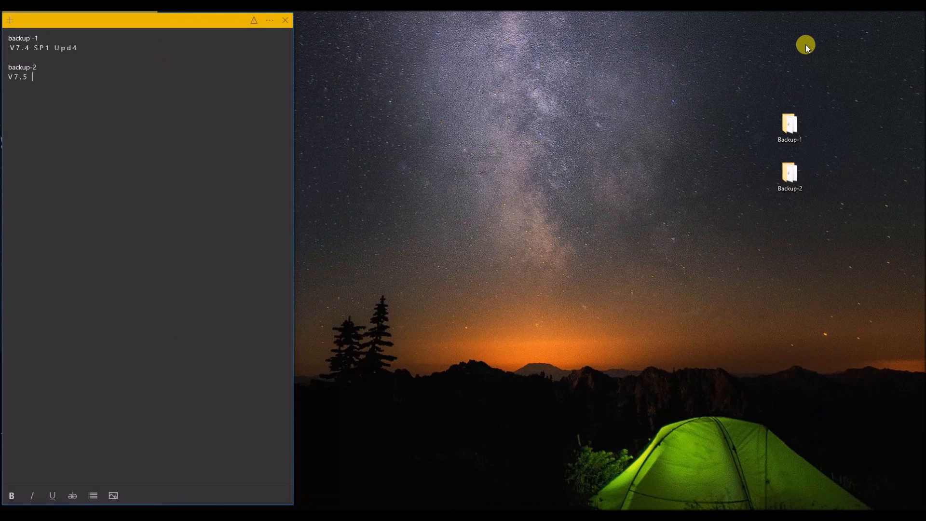